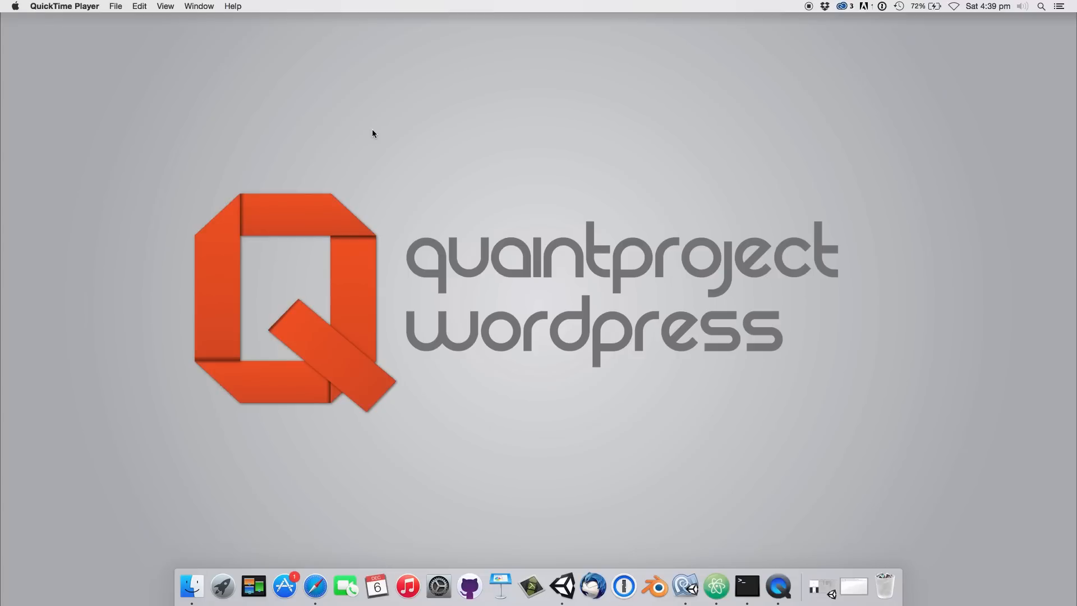
mouse_move(593, 597)
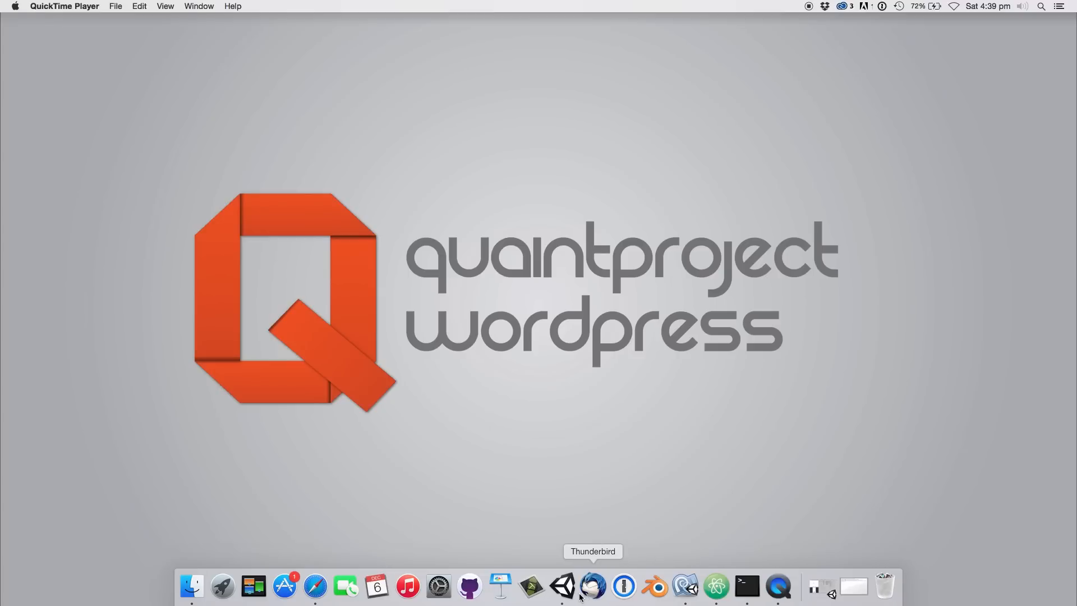
Step: Bring the Unity editor with the EndlessRunnerAssetScene project to the front from the Dock
click(564, 585)
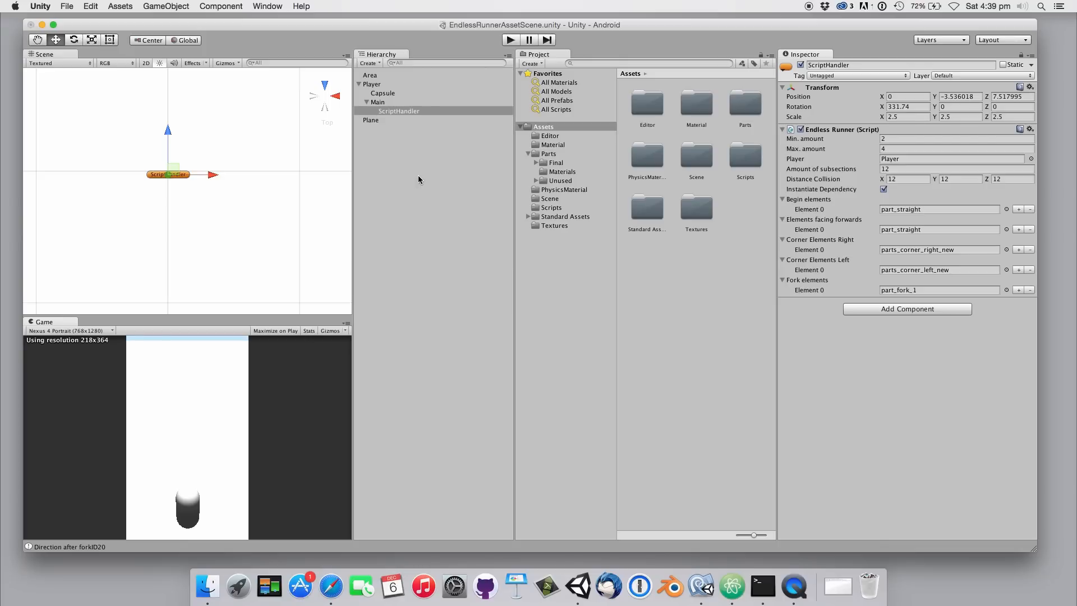
Step: Select the Player's Capsule in the Hierarchy to show its mesh, renderer and collider
click(381, 93)
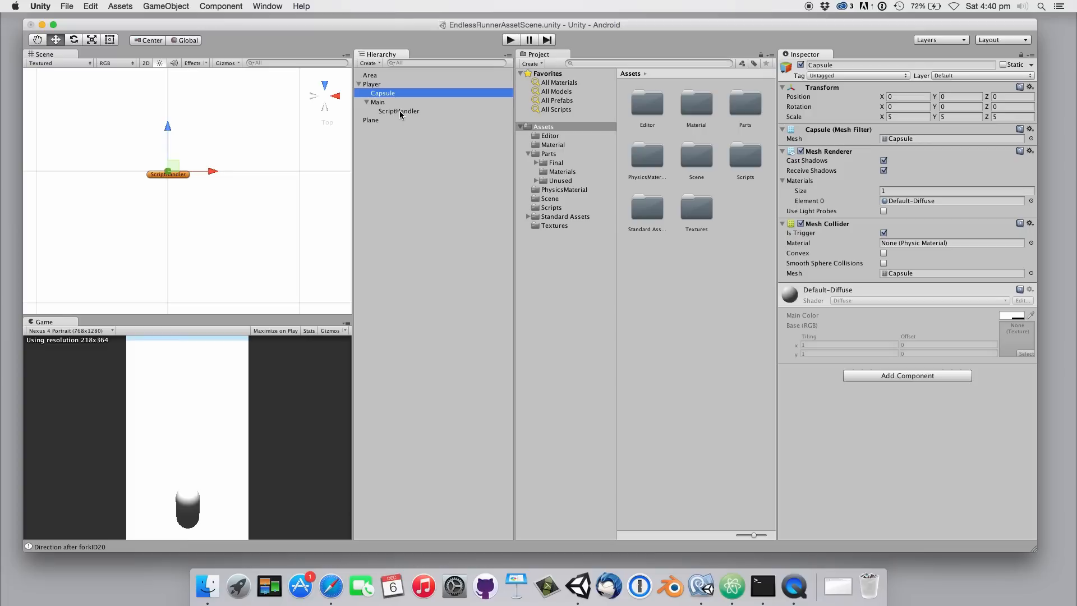
Step: Select ScriptHandler to review its Endless Runner fields: min 2, max 4, 12 subsections and part lists
click(399, 111)
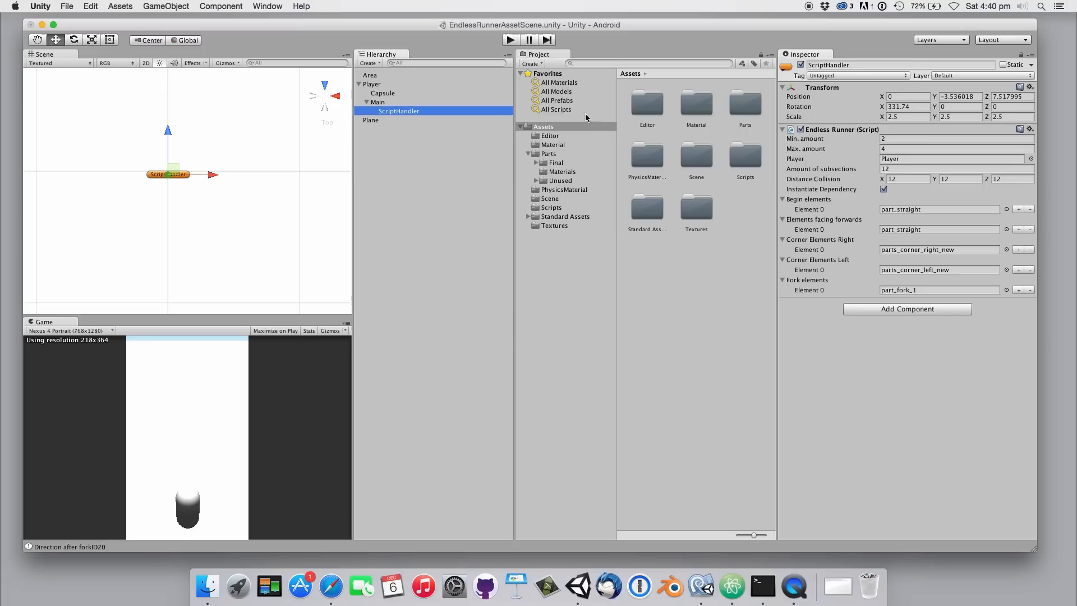
mouse_move(808, 154)
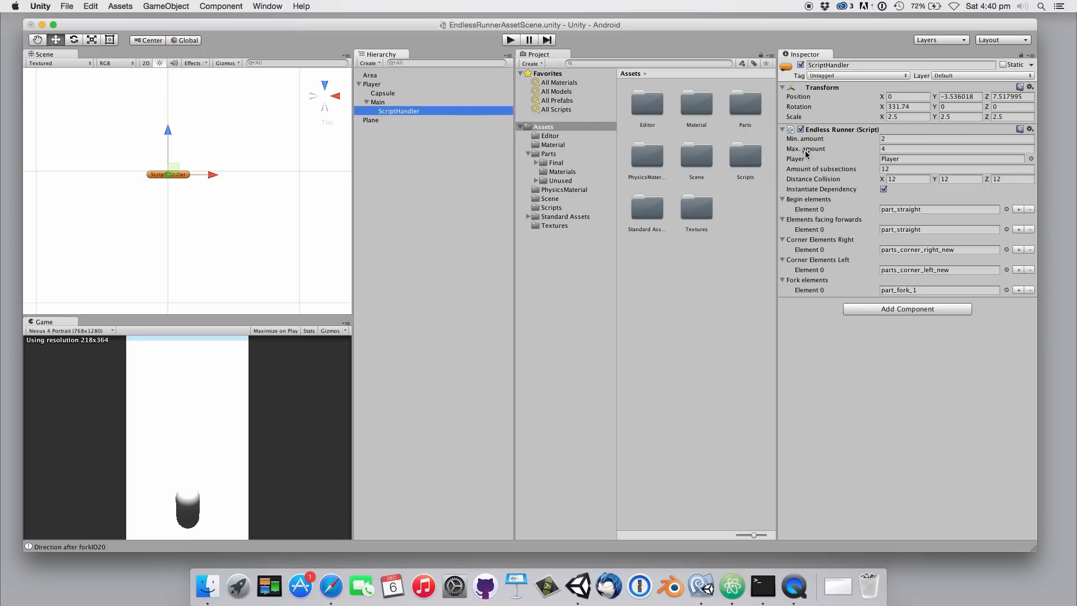
mouse_move(806, 148)
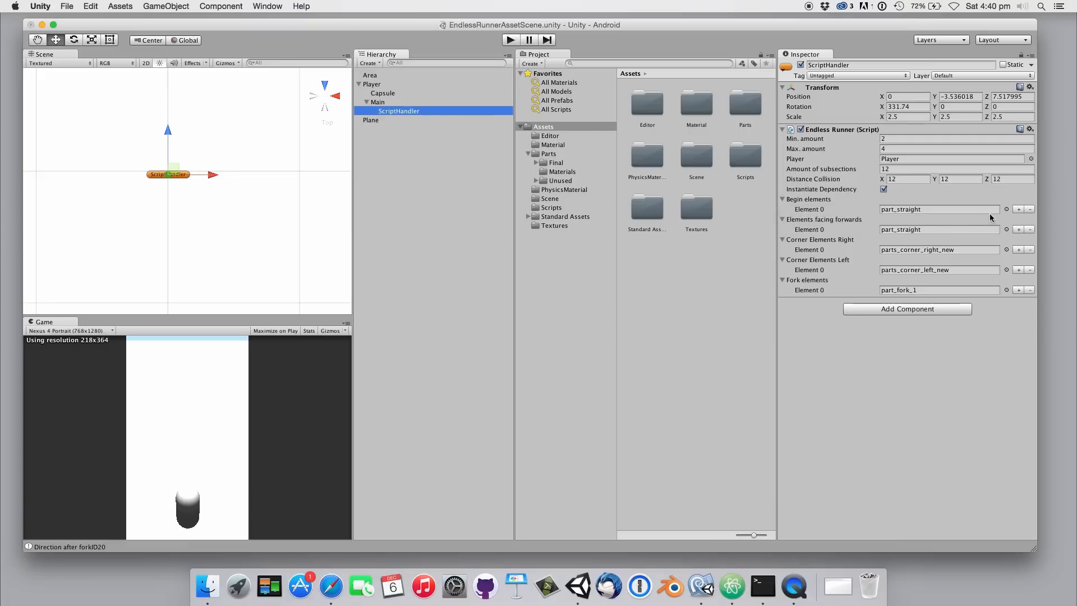
Step: Enter Play mode so the script generates a stone path of straight and fork parts ahead of the ball
click(1020, 209)
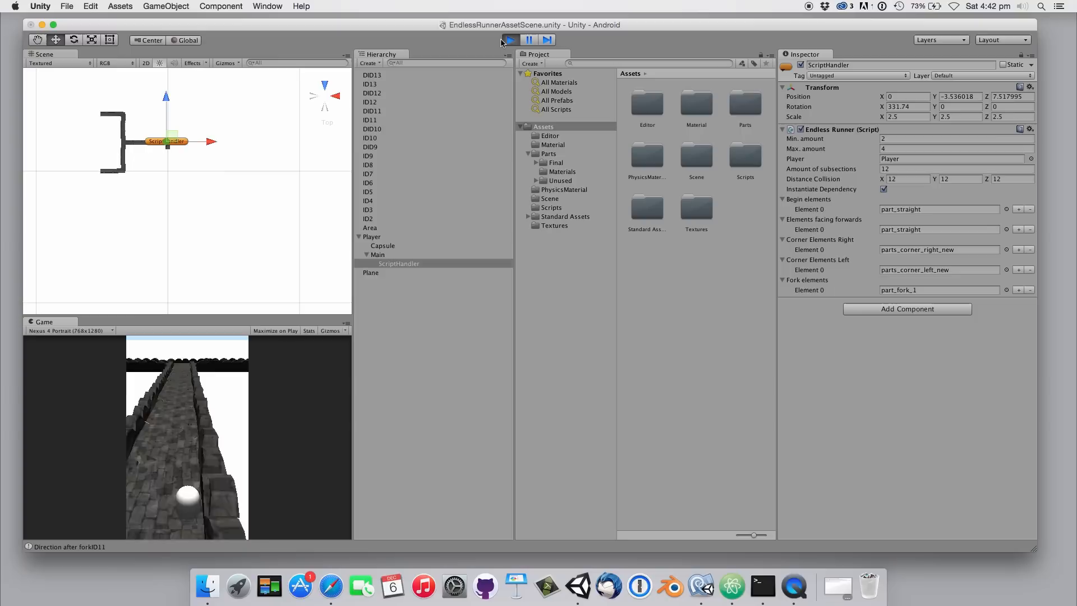
Step: Pause to examine the path, then restart Play mode for a newly generated layout
click(529, 39)
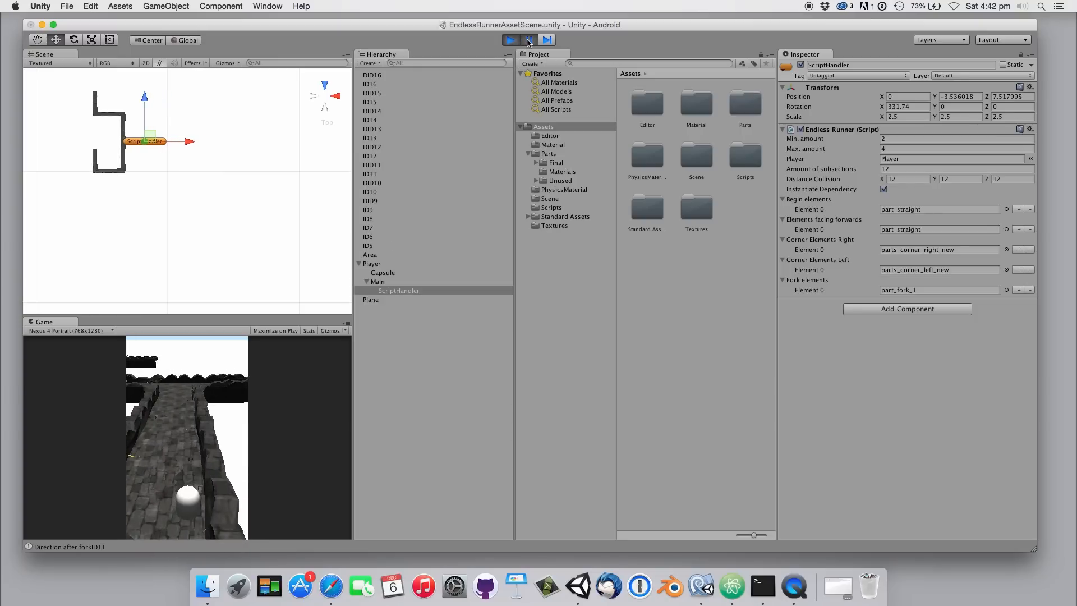
mouse_move(526, 39)
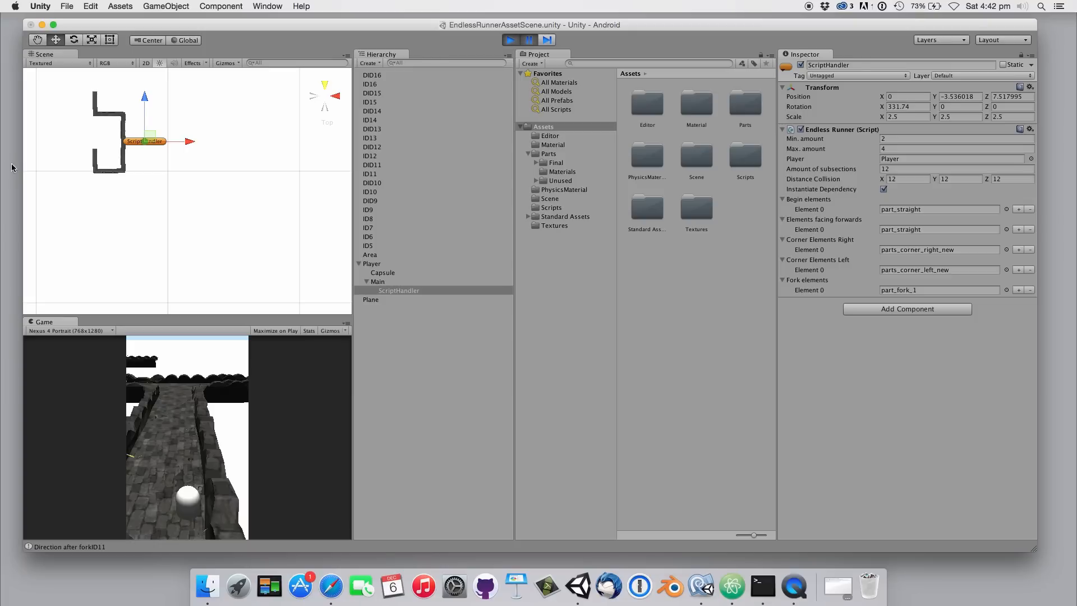
mouse_move(14, 179)
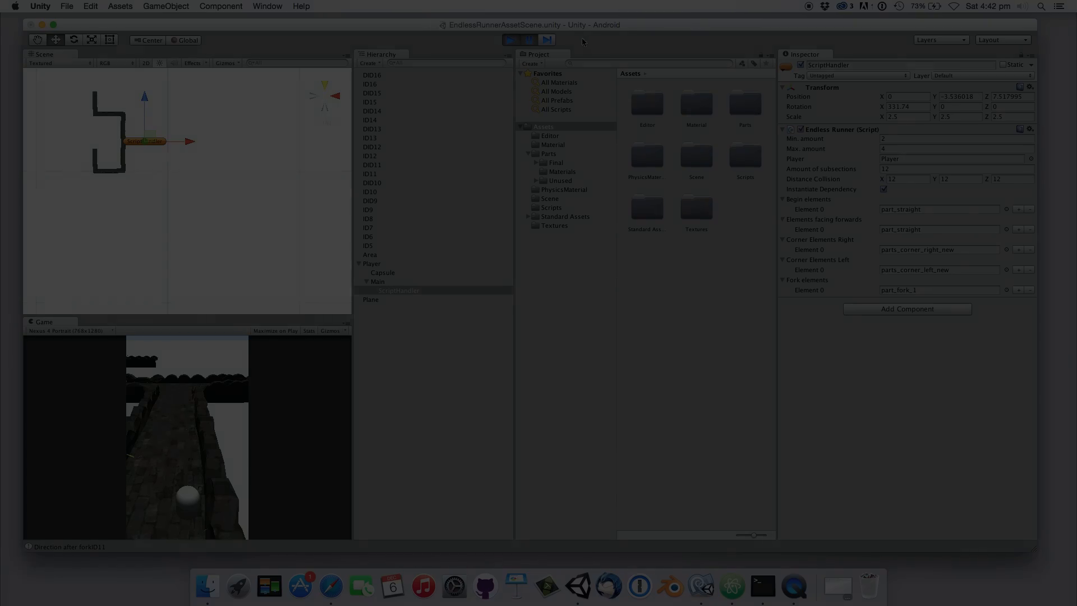
click(510, 39)
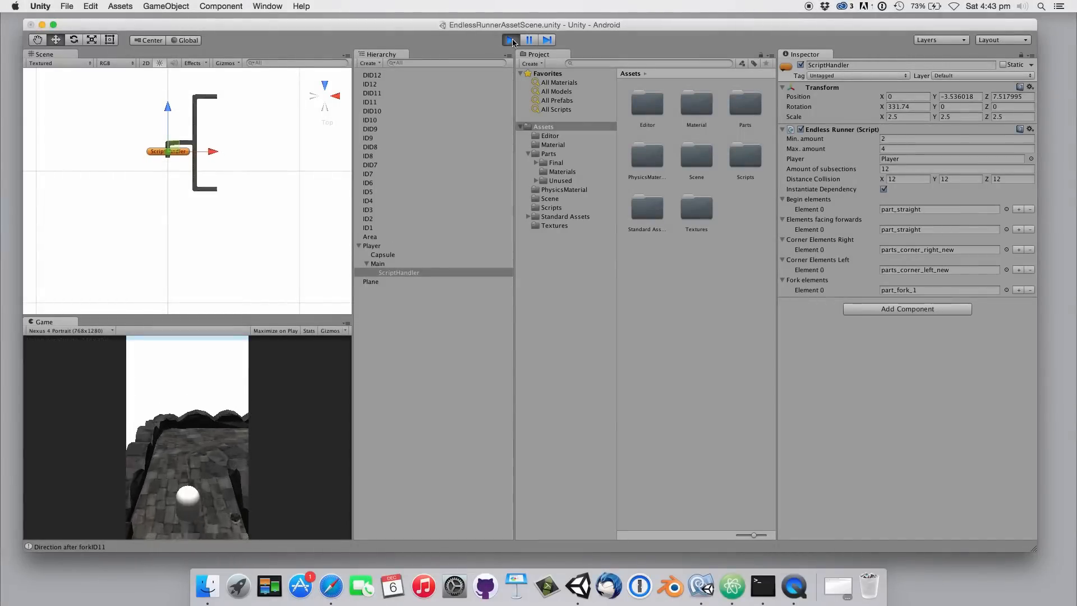